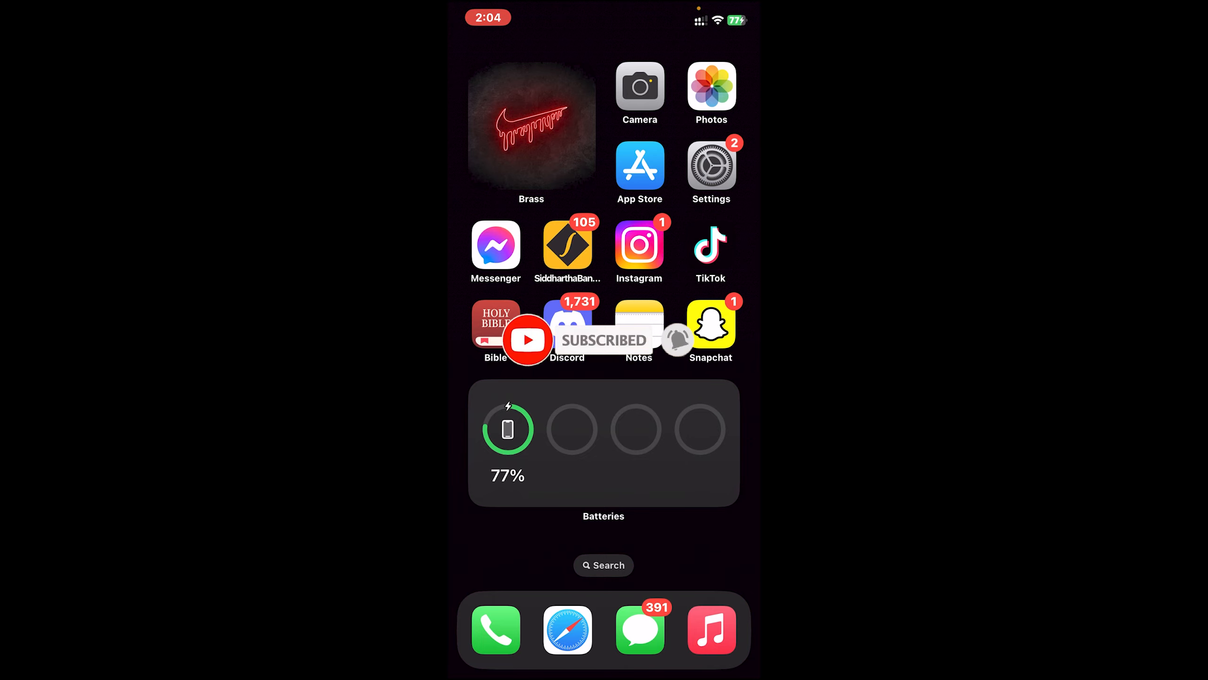
Check General settings for a software update, then open the widget gallery on the Bible app's page
left_click(710, 163)
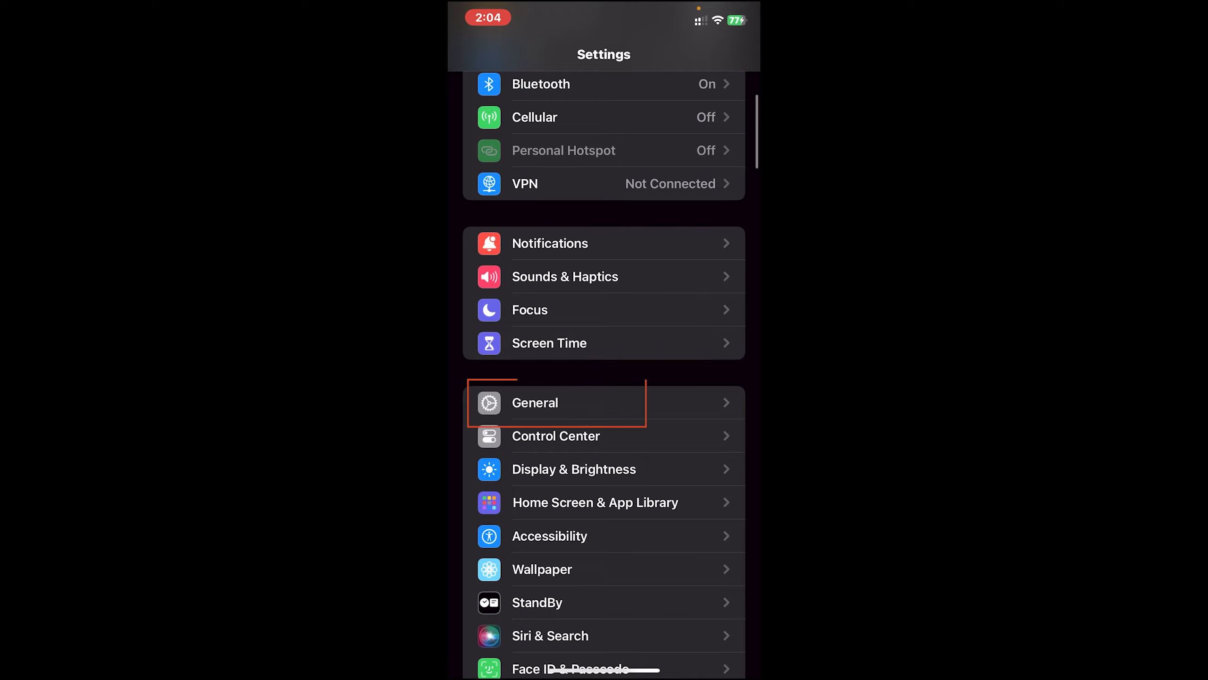
left_click(535, 402)
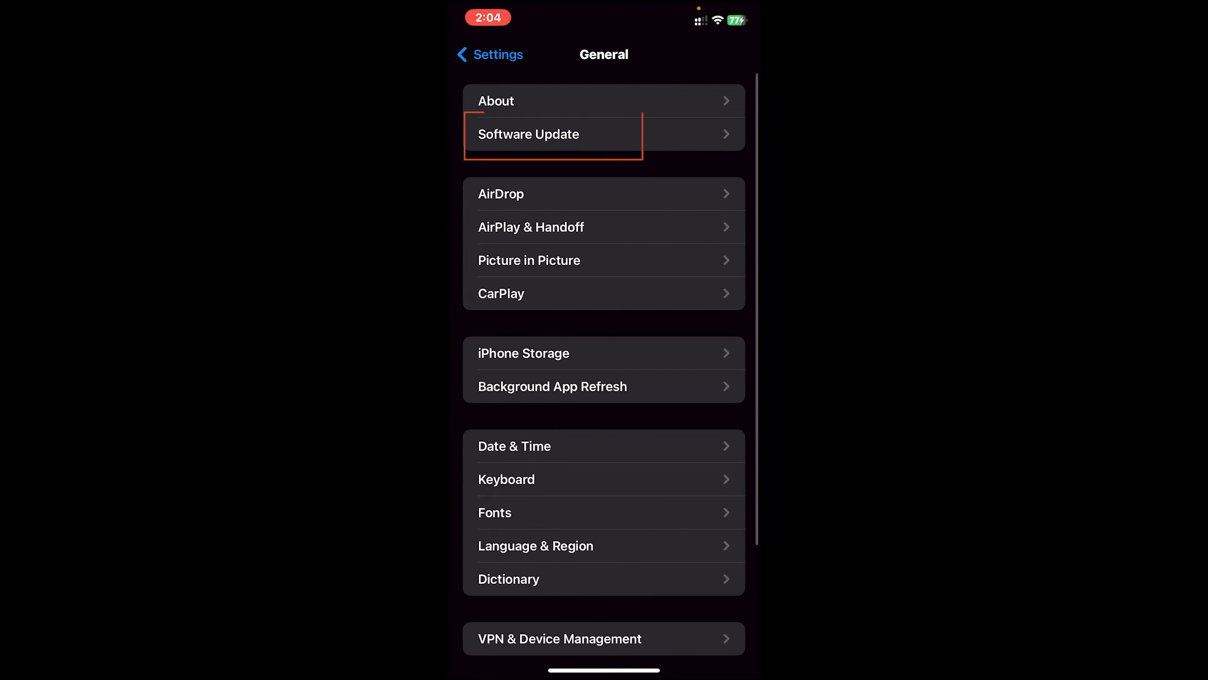
left_click(553, 134)
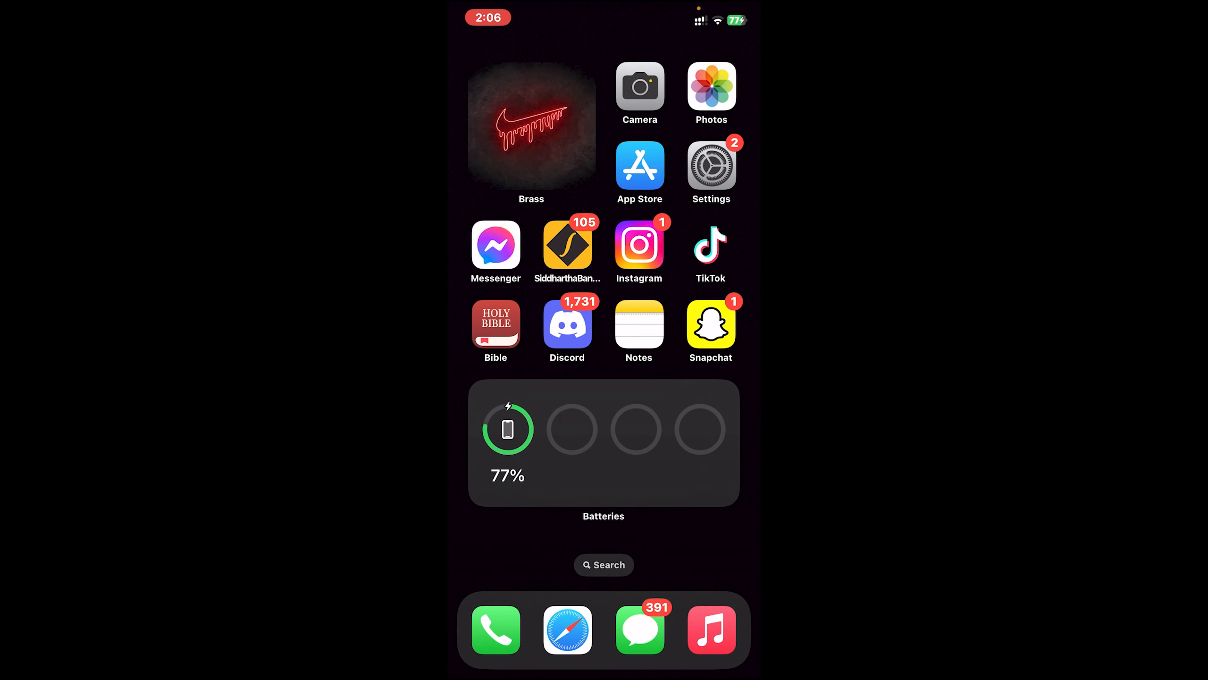
scroll("left", 3)
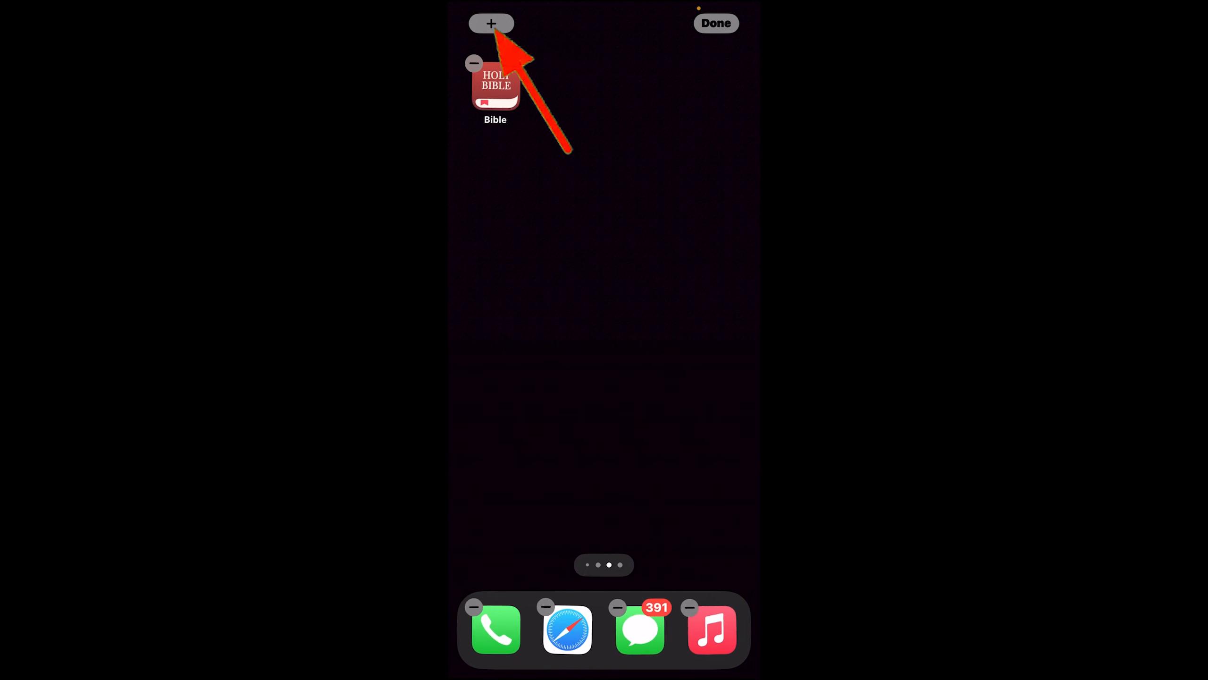
left_click(491, 22)
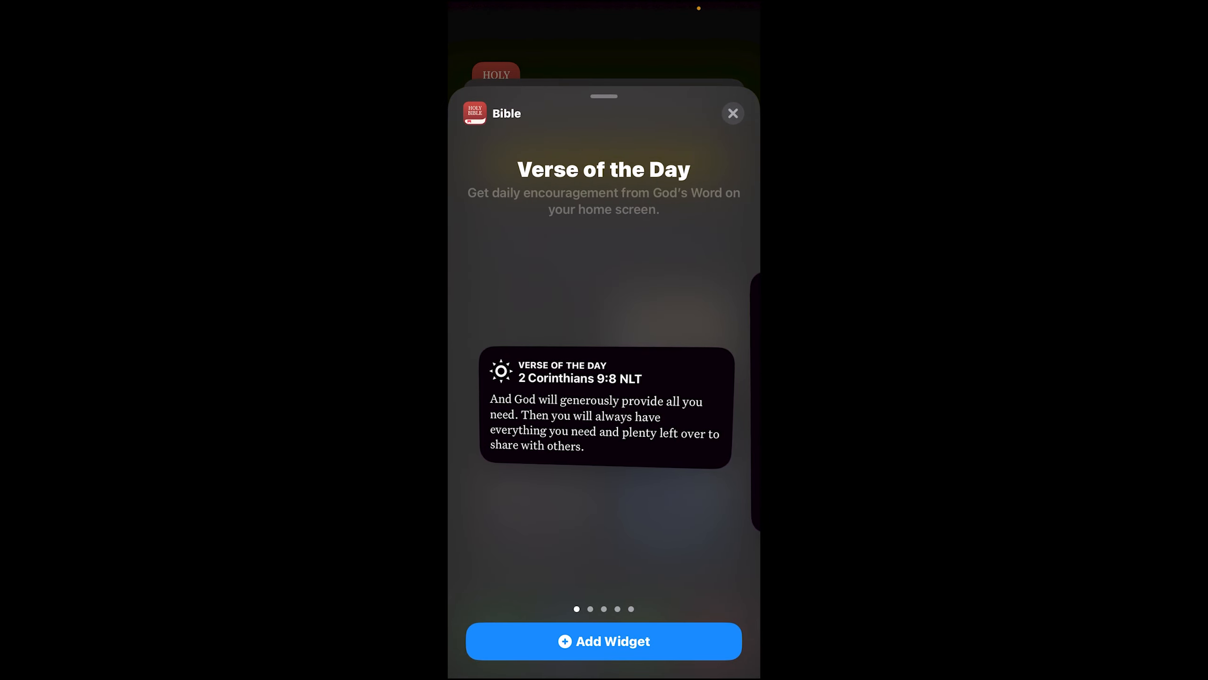
Swipe to the Bible 'Verse of the Day Image' widget and add it
scroll("left", 3)
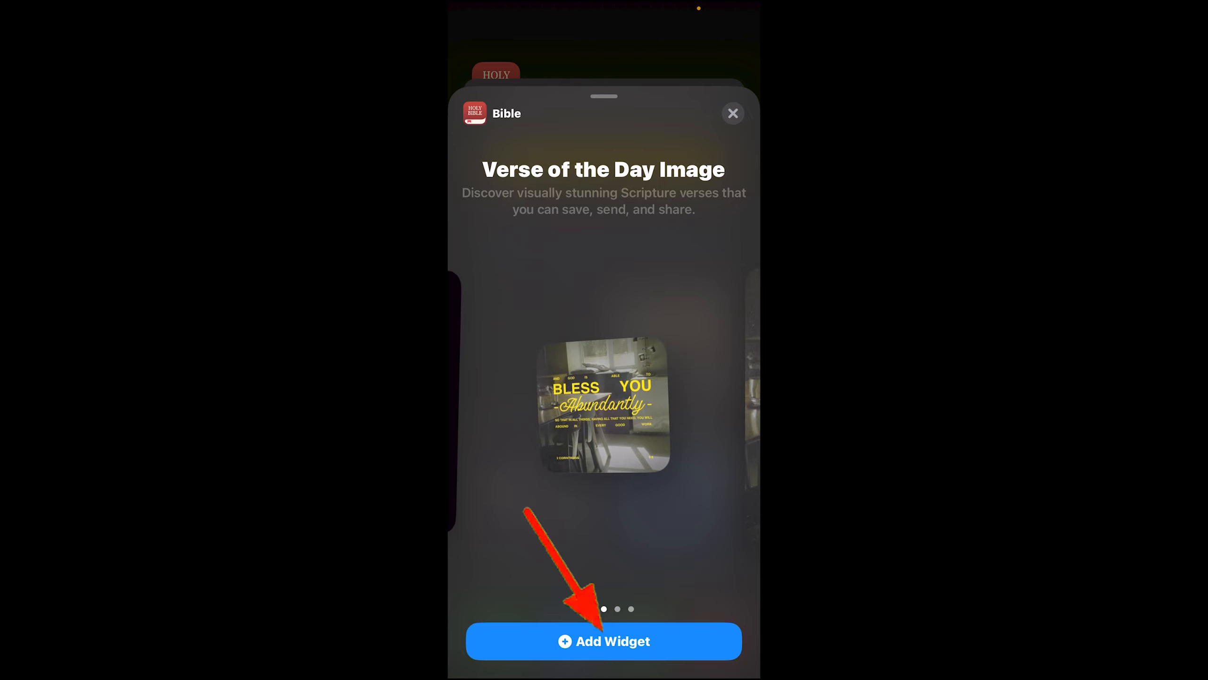
left_click(603, 641)
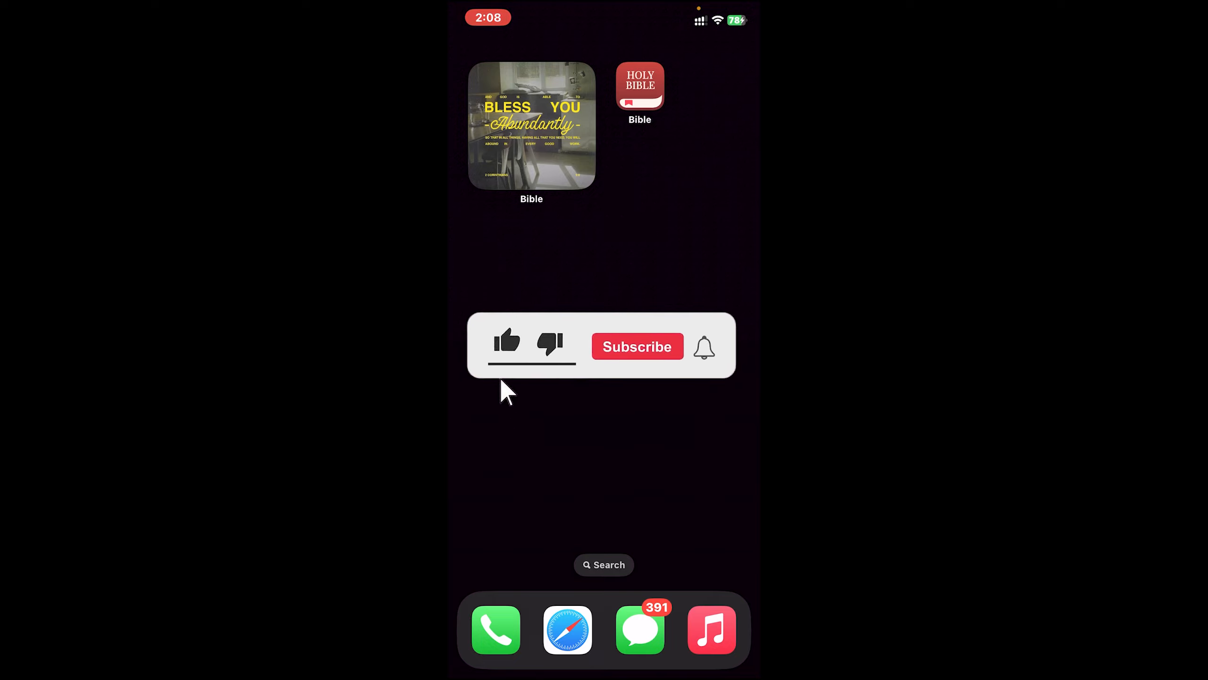
left_click(507, 342)
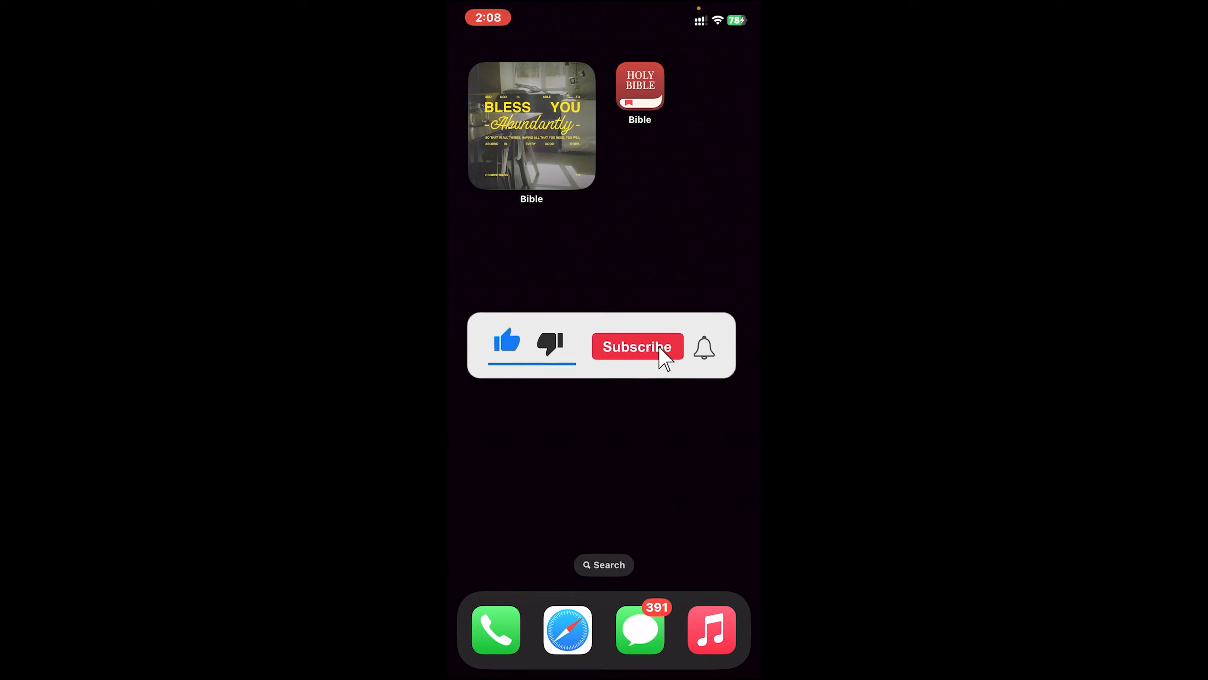
left_click(637, 346)
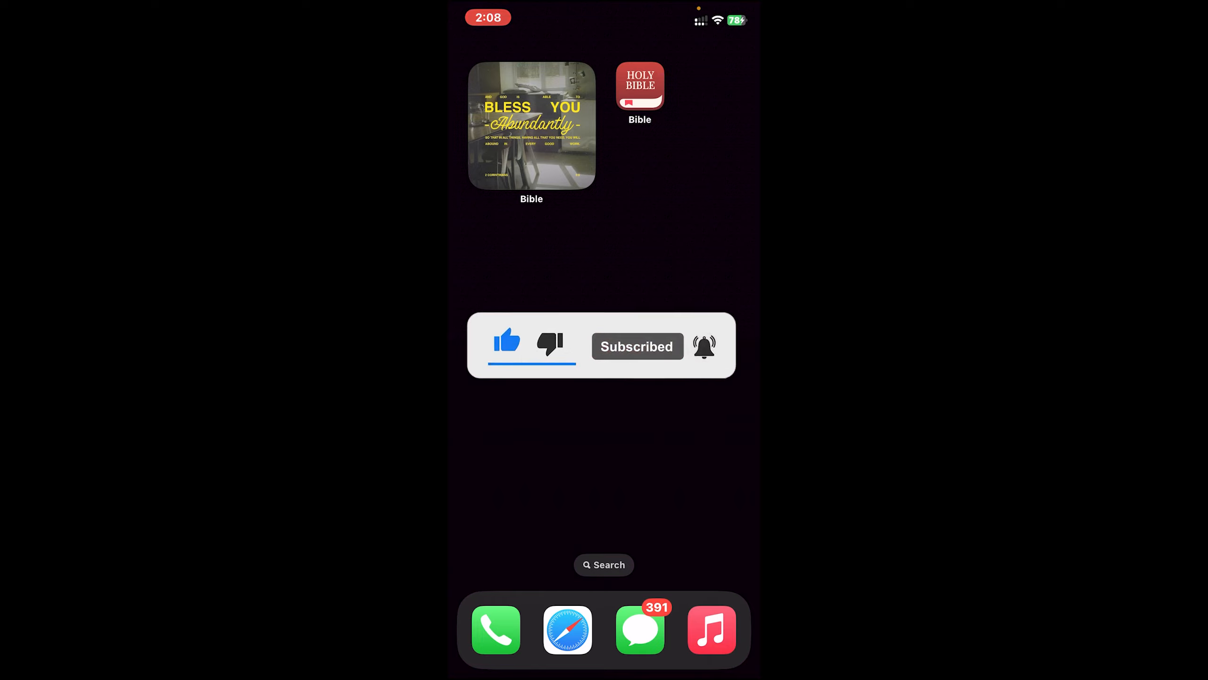